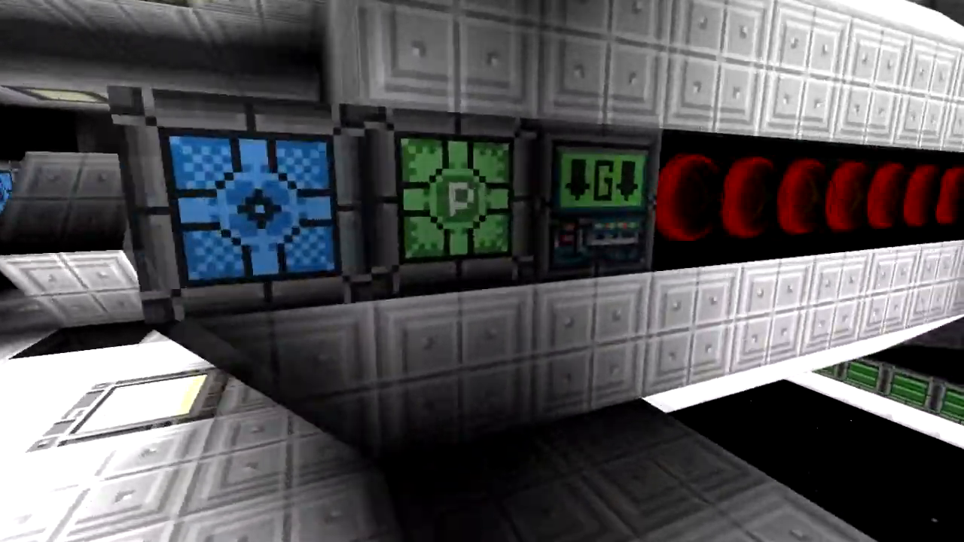
{"action": "mouse_move", "coordinate": [482, 271]}
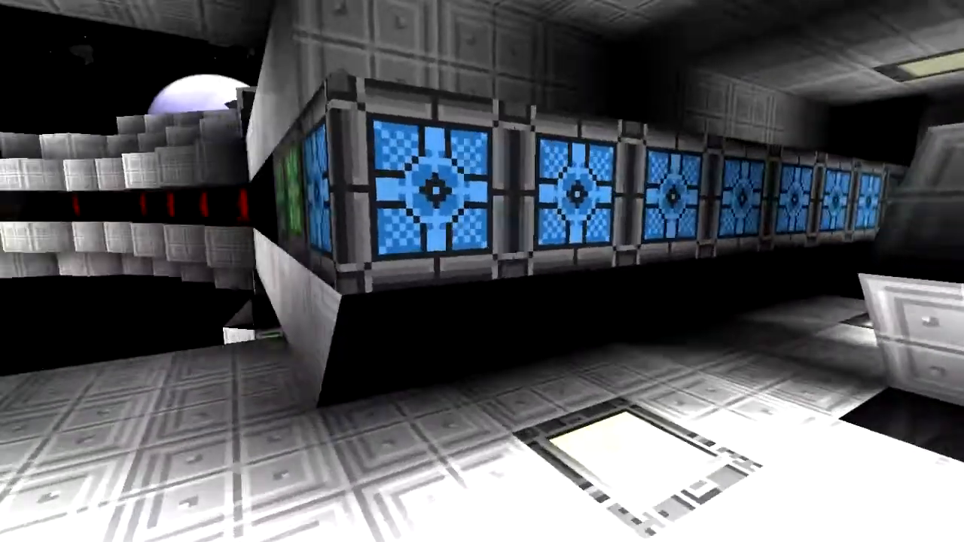
{"action": "mouse_move", "coordinate": [482, 271]}
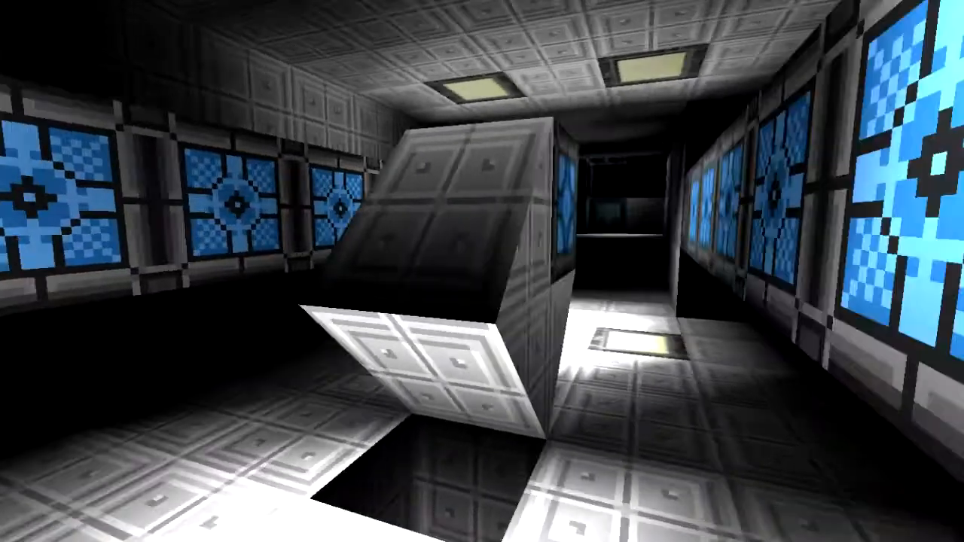